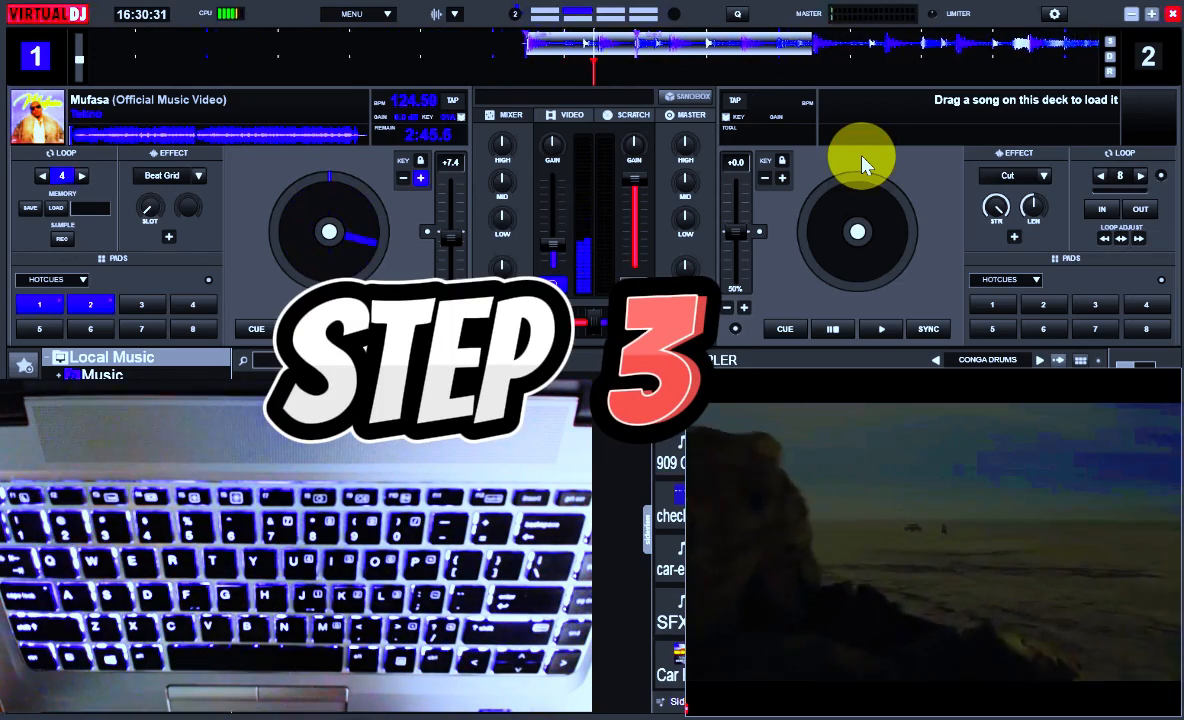
{"action": "left_click", "coordinate": [352, 328]}
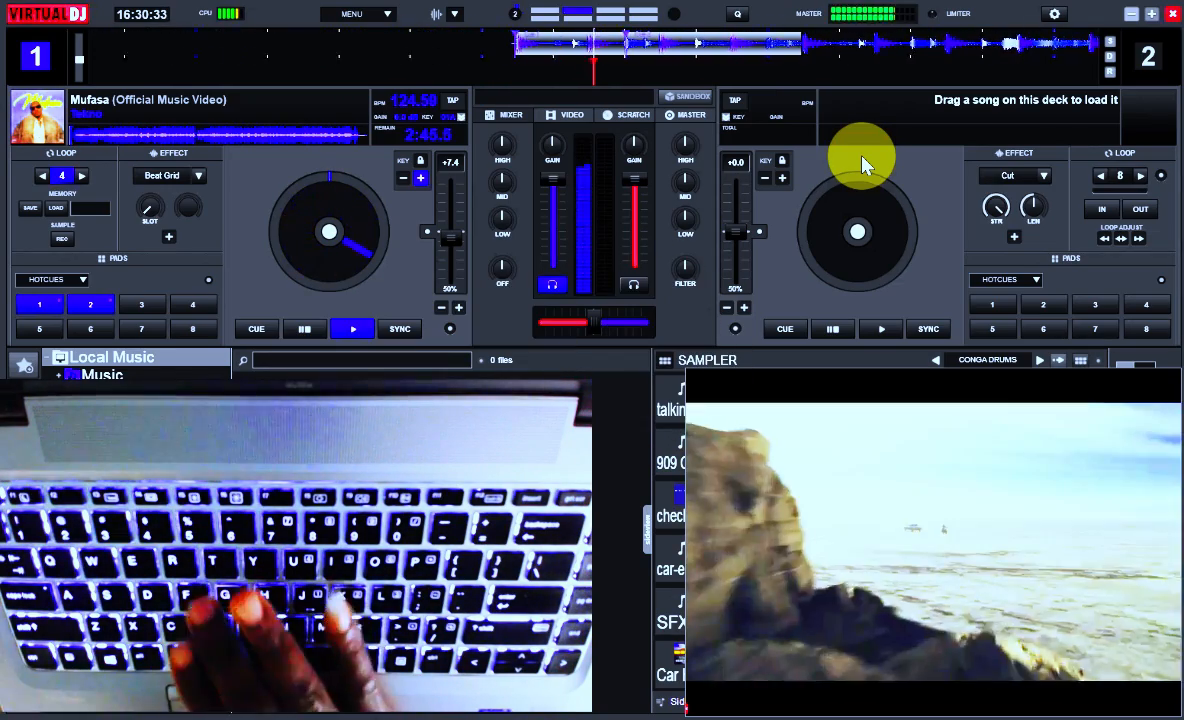